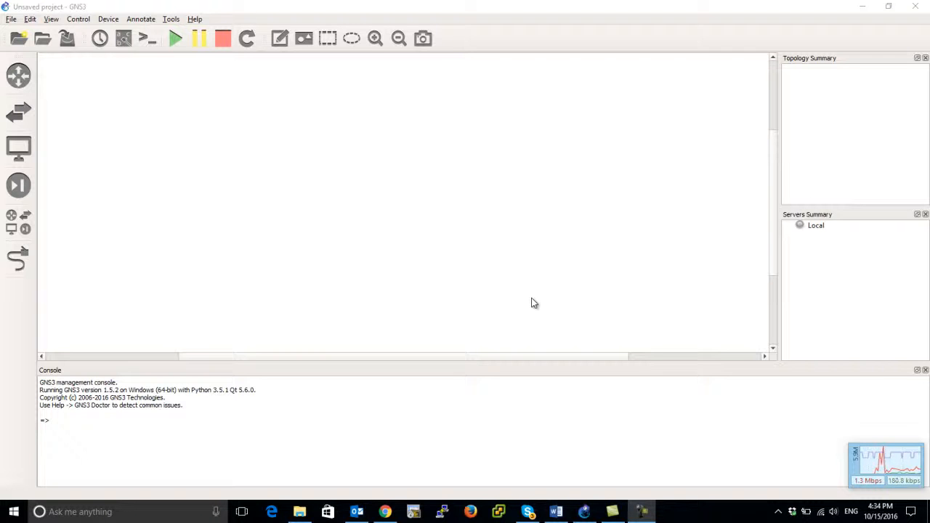
pyautogui.moveTo(346, 110)
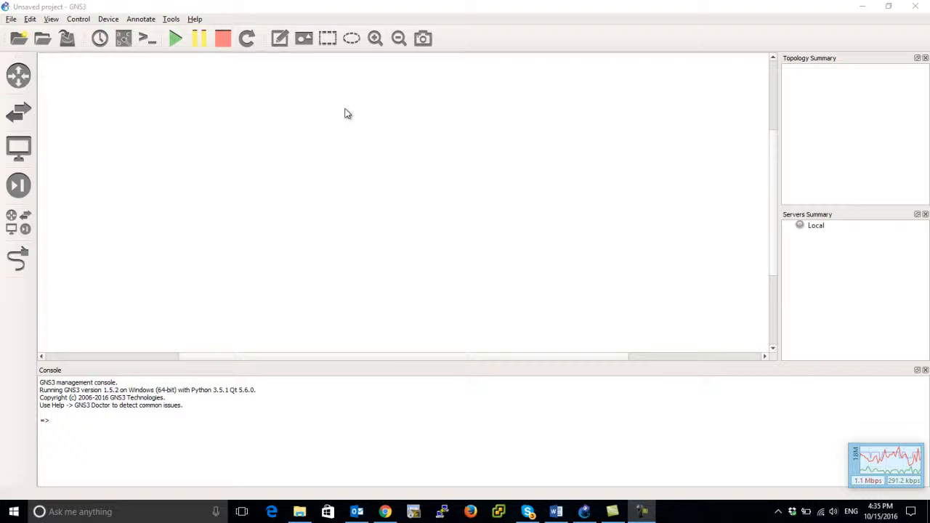
pyautogui.moveTo(303, 143)
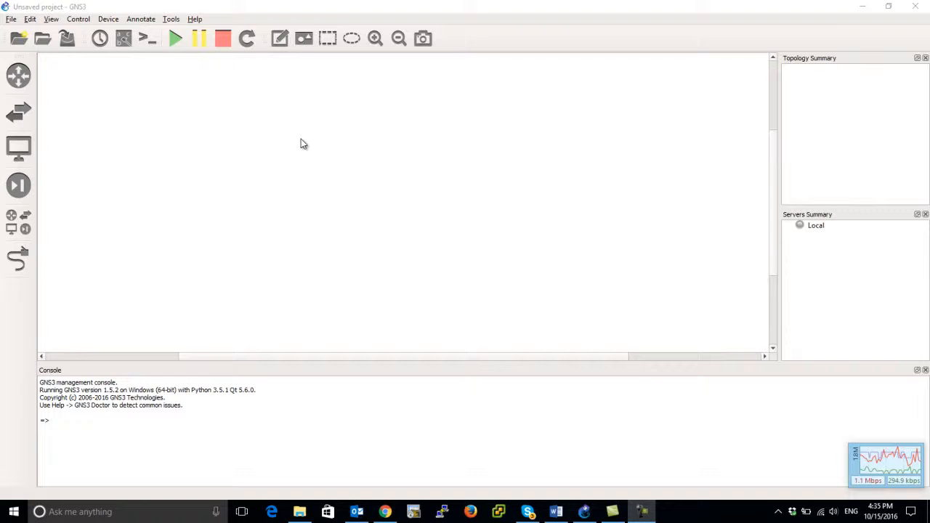
pyautogui.moveTo(18, 76)
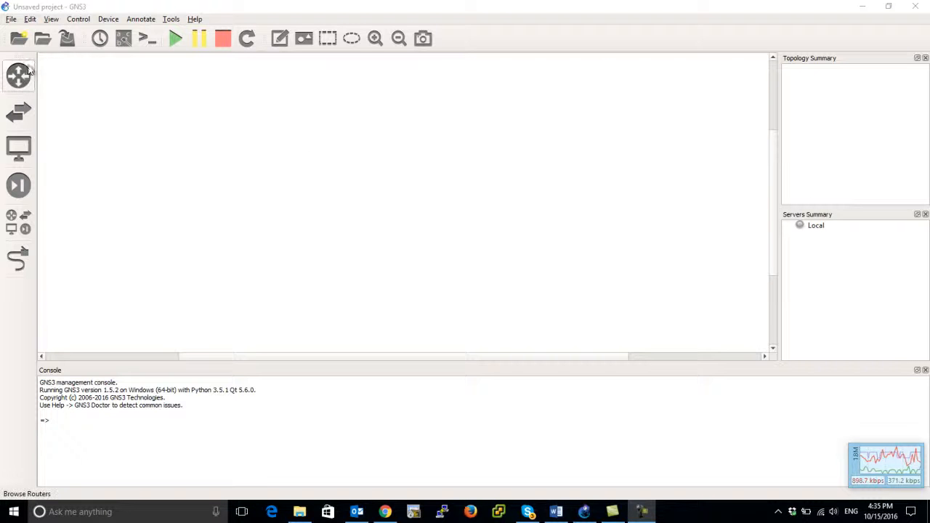
# Browse routers and dismiss the 'No routers have been configured' message, landing in Preferences.
pyautogui.click(18, 76)
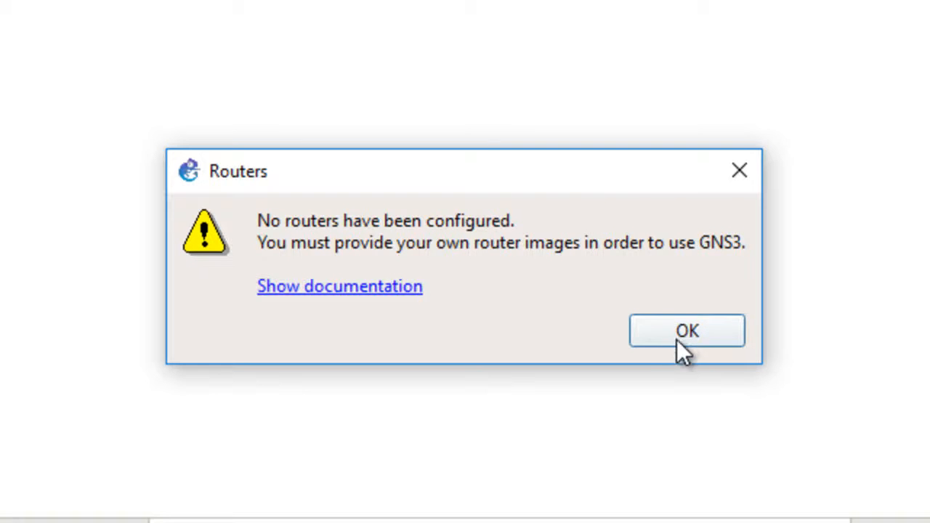
pyautogui.click(686, 332)
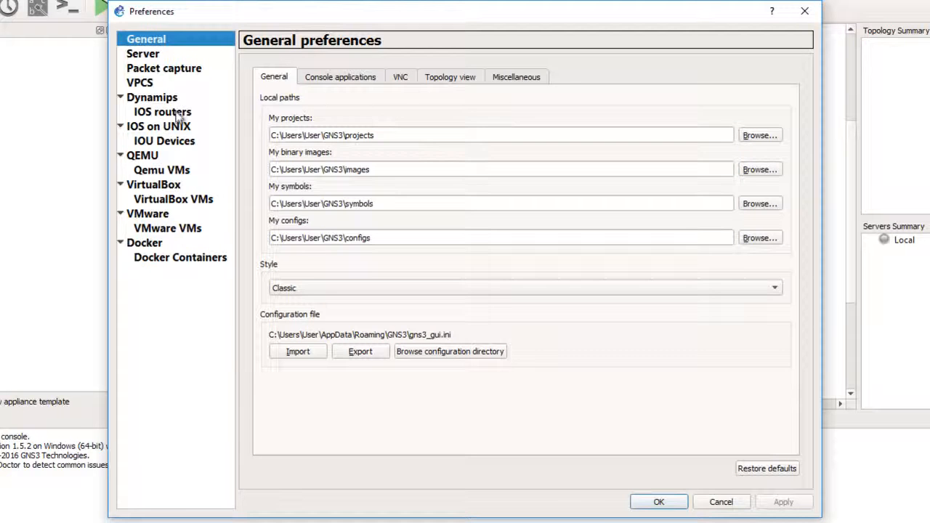
# Create a new IOS router template under Dynamips from the c3725-advsecurityk9-mz.124-15.T12.image file.
pyautogui.click(162, 111)
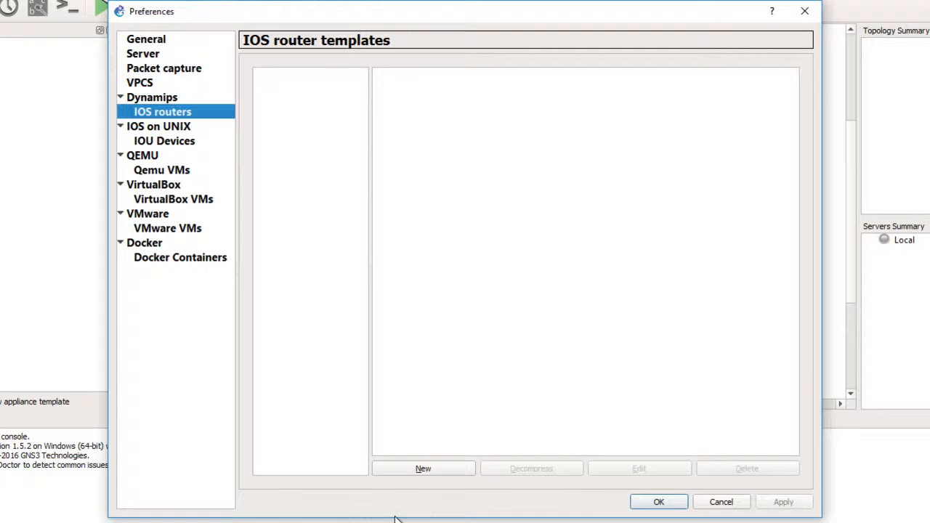
pyautogui.click(423, 468)
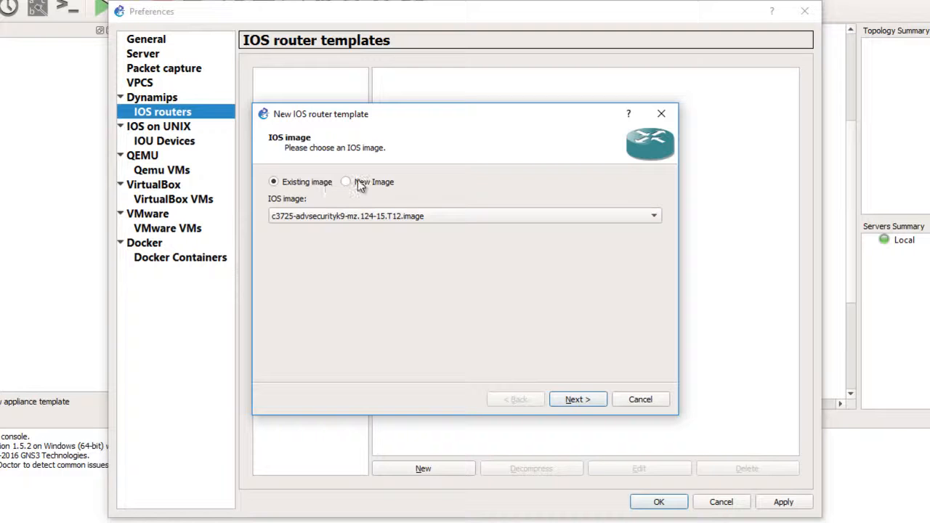
pyautogui.click(346, 182)
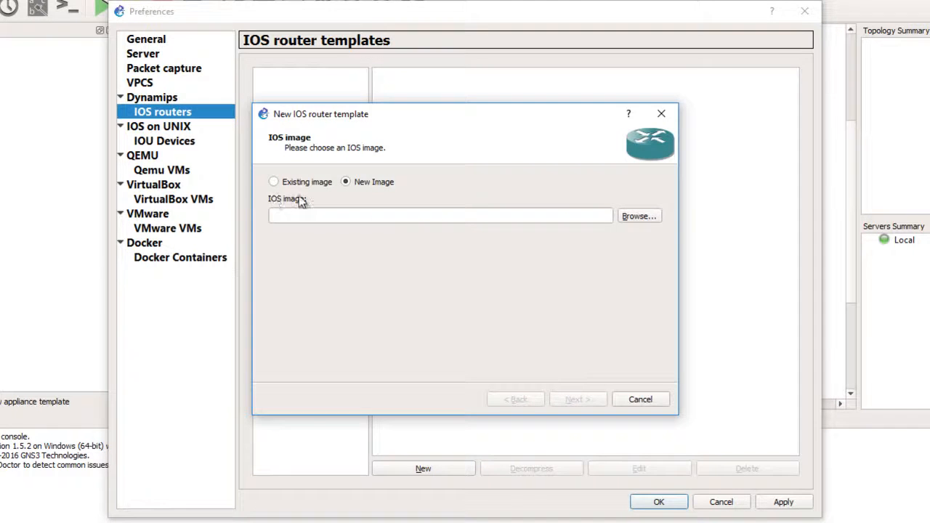
pyautogui.click(638, 215)
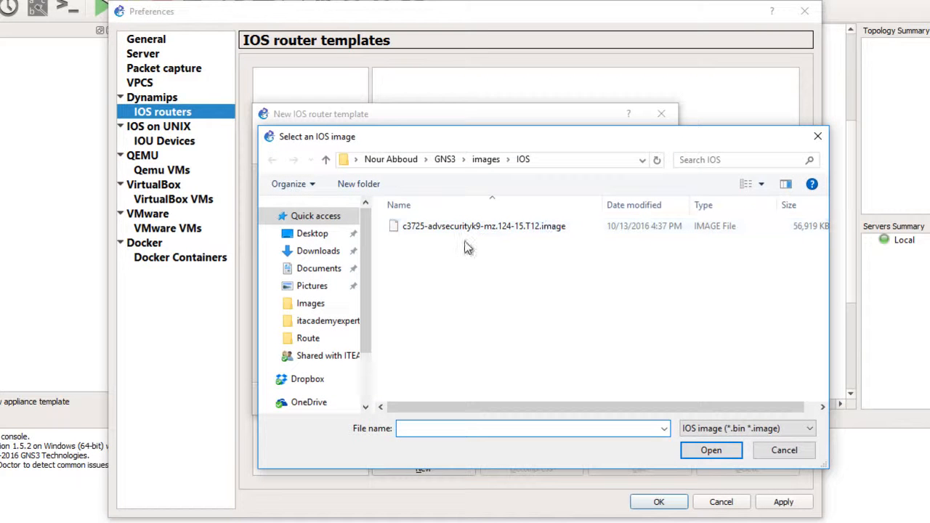
pyautogui.moveTo(465, 248)
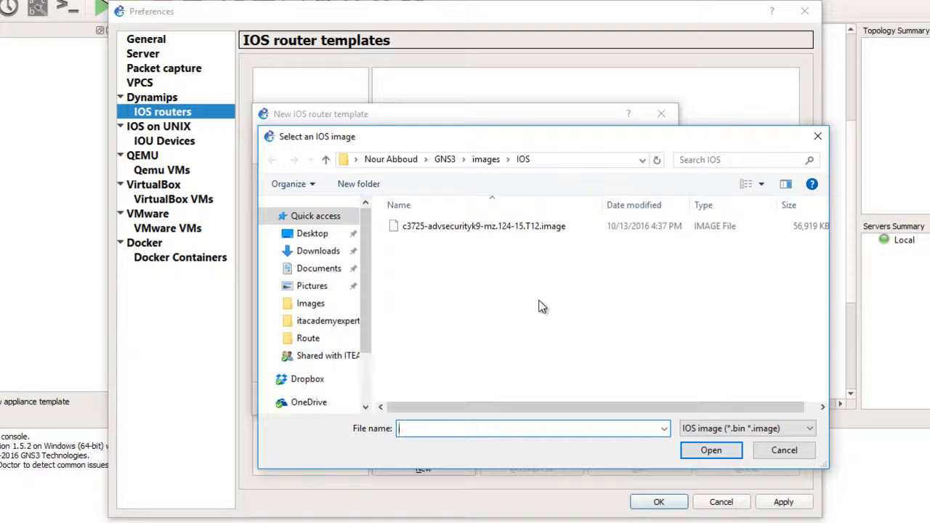
pyautogui.moveTo(530, 366)
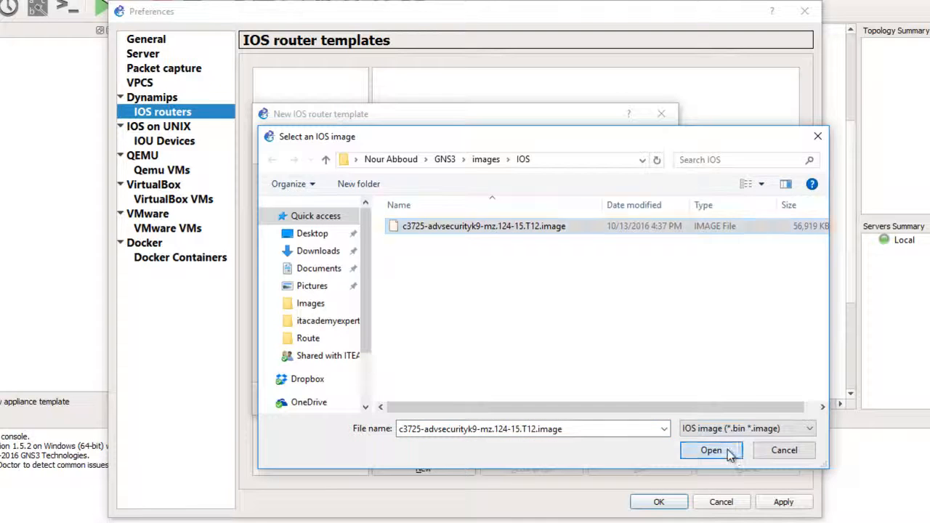
pyautogui.click(711, 450)
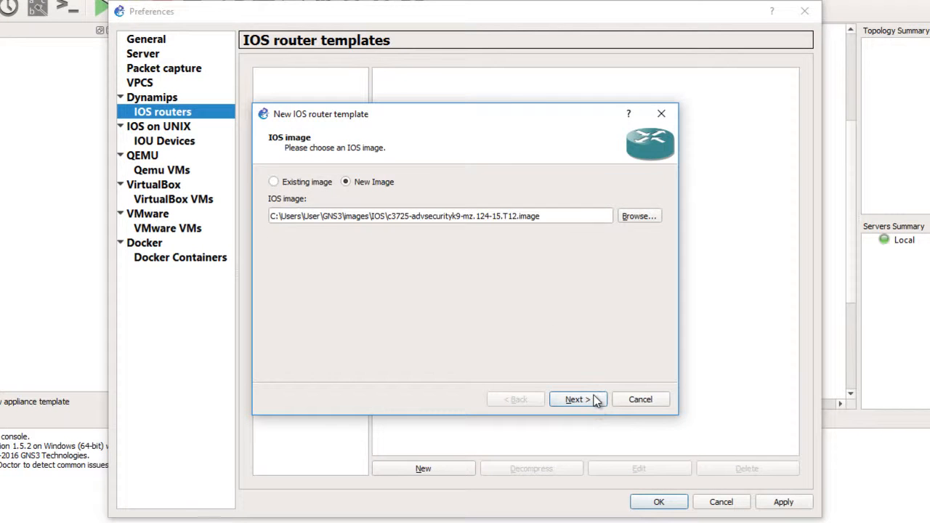
pyautogui.click(576, 398)
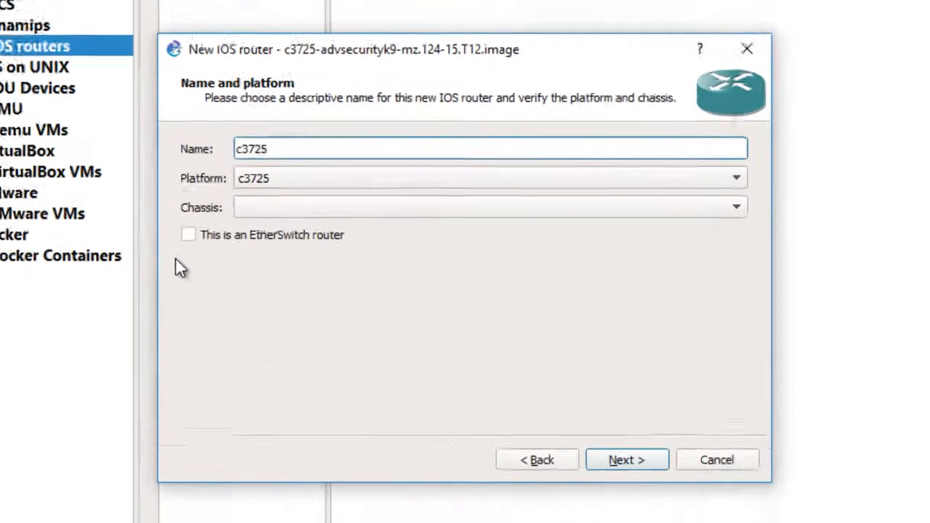
# Accept name/platform c3725 and the default 128 MiB RAM.
pyautogui.click(625, 459)
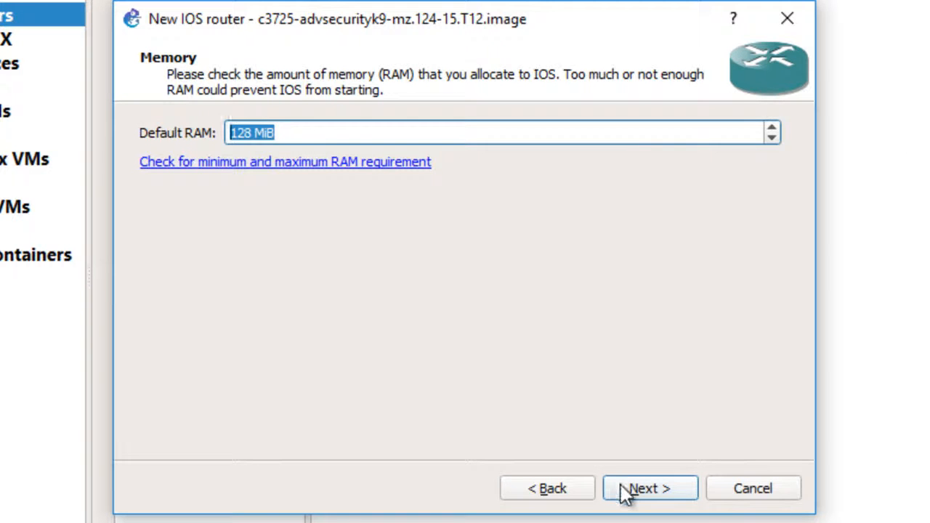
pyautogui.click(648, 489)
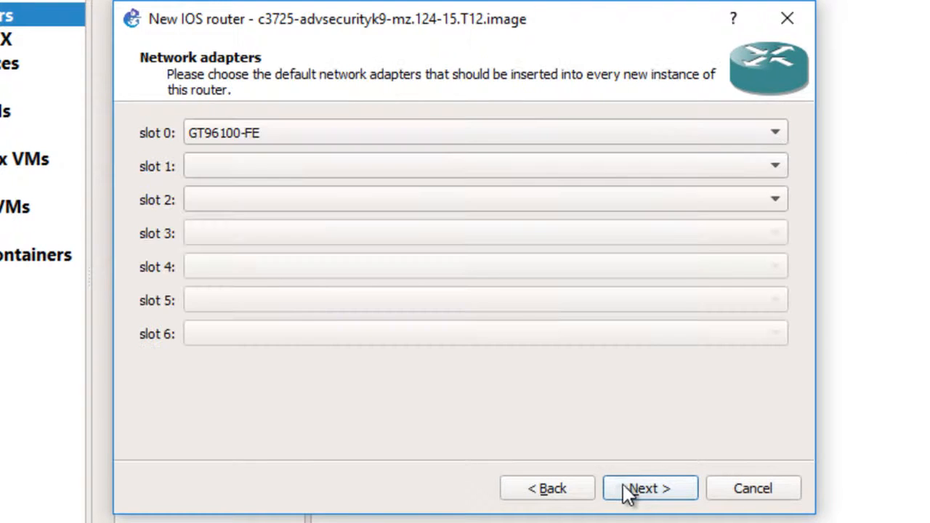
pyautogui.moveTo(250, 87)
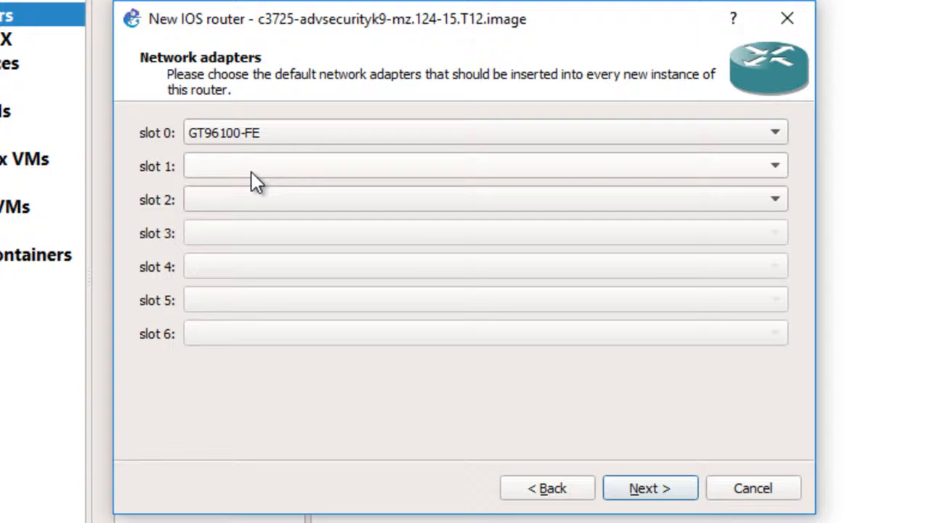
# Fit NM-1FE-TX in slot 1 and NM-16ESW in slot 2, leave WIC slots empty, reach Idle-PC.
pyautogui.click(773, 165)
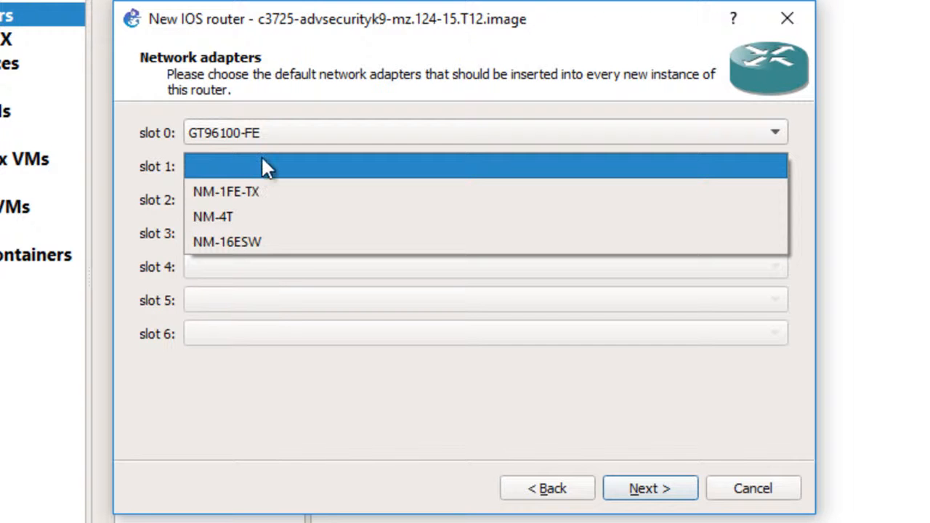
pyautogui.moveTo(282, 205)
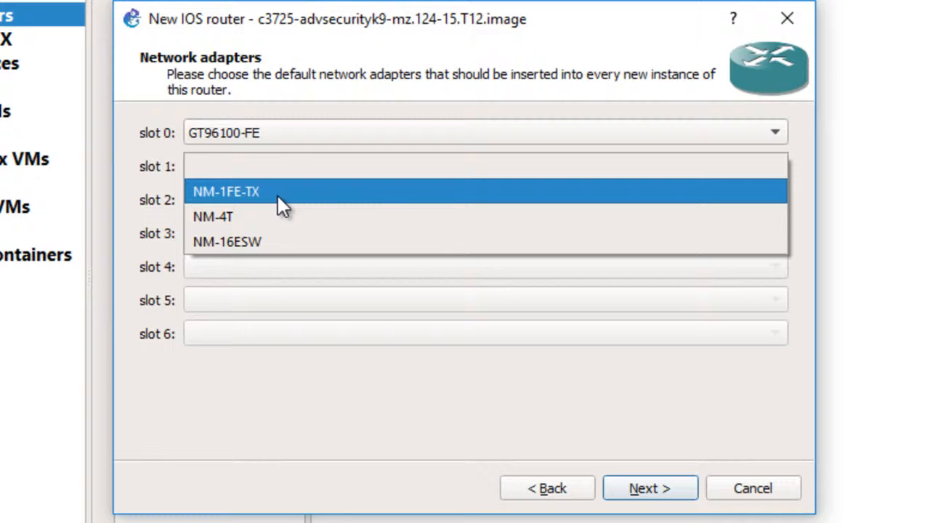
pyautogui.click(227, 192)
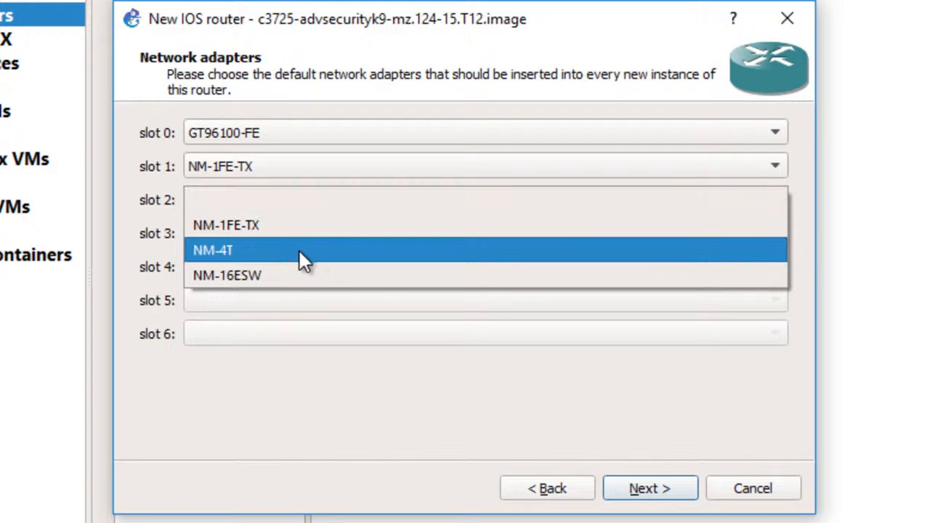
pyautogui.click(226, 275)
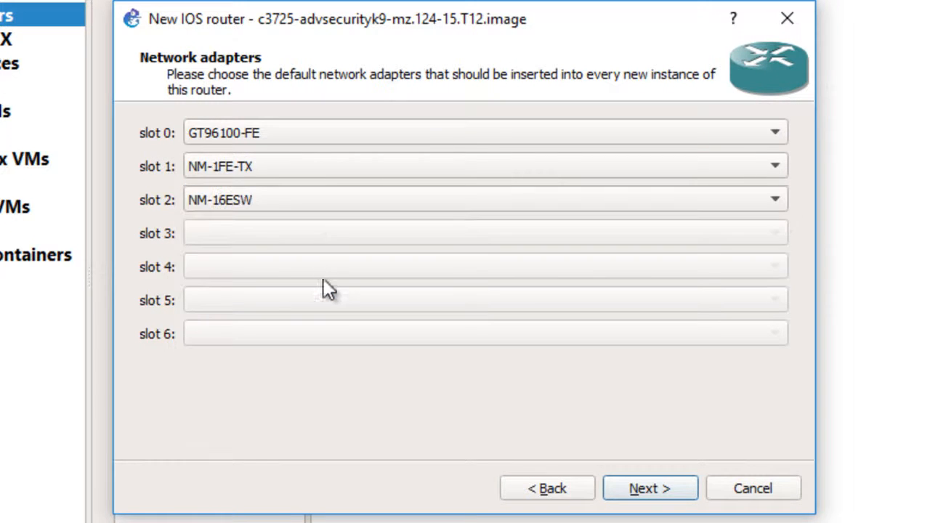
pyautogui.click(648, 488)
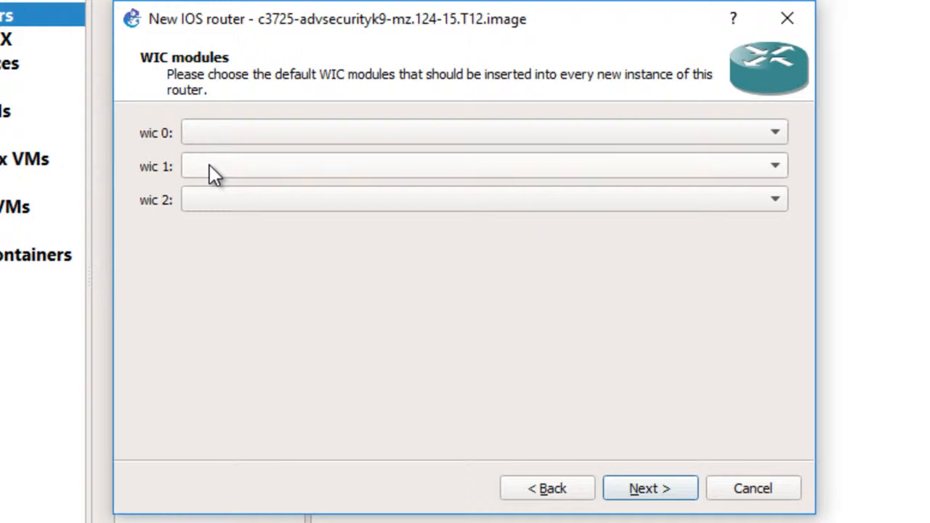
pyautogui.click(774, 131)
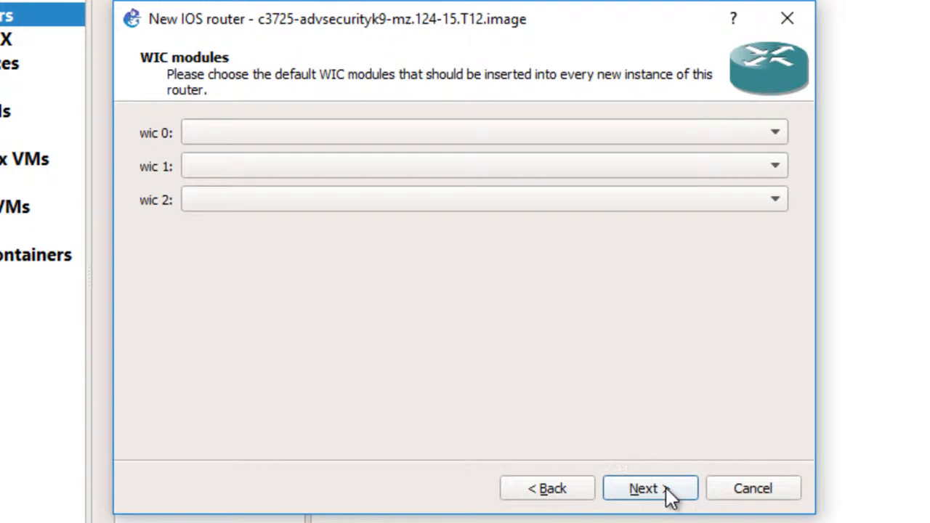
pyautogui.click(648, 488)
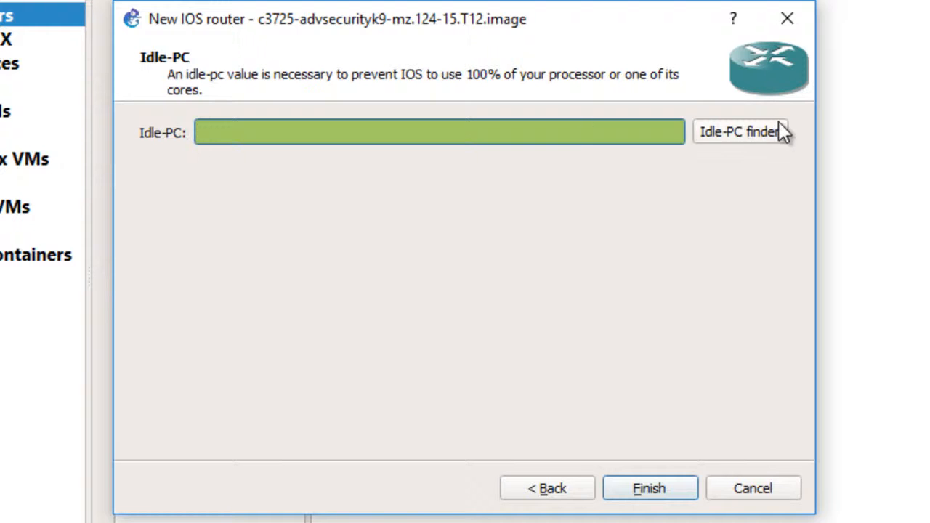
# Run the Idle-PC finder and accept the computed value 0x601d0600 for the c3725 image.
pyautogui.click(740, 131)
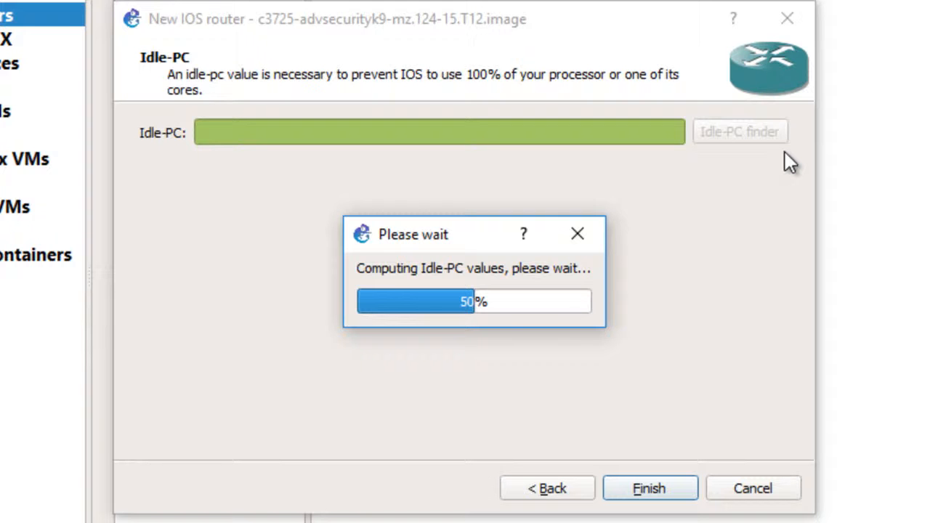
pyautogui.moveTo(767, 195)
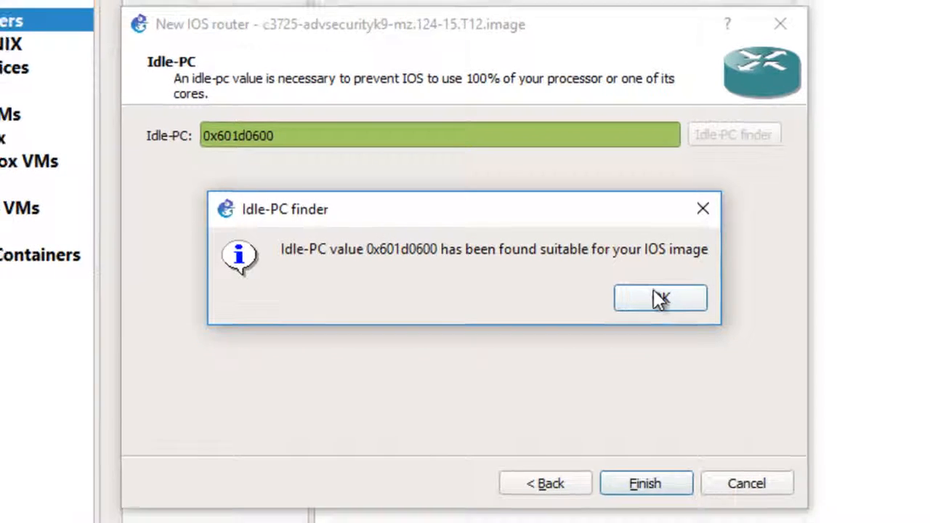
pyautogui.click(660, 298)
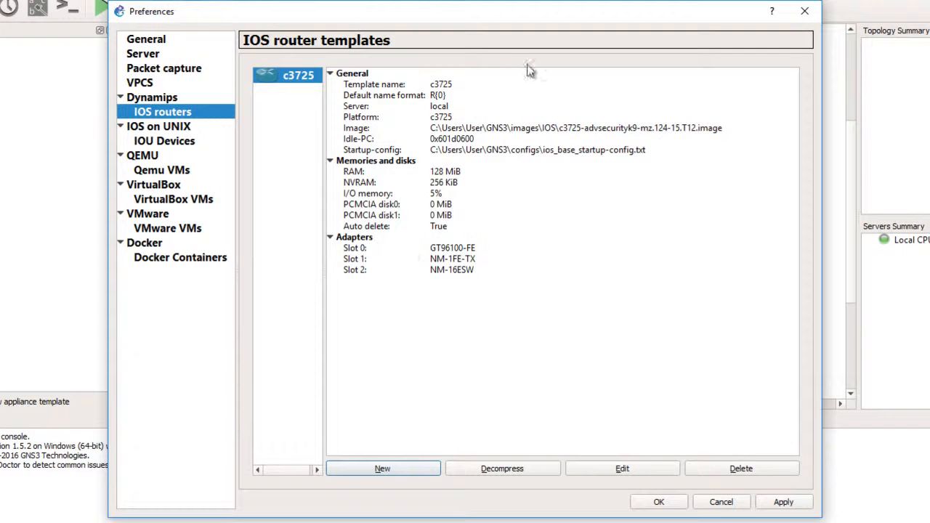
pyautogui.moveTo(326, 105)
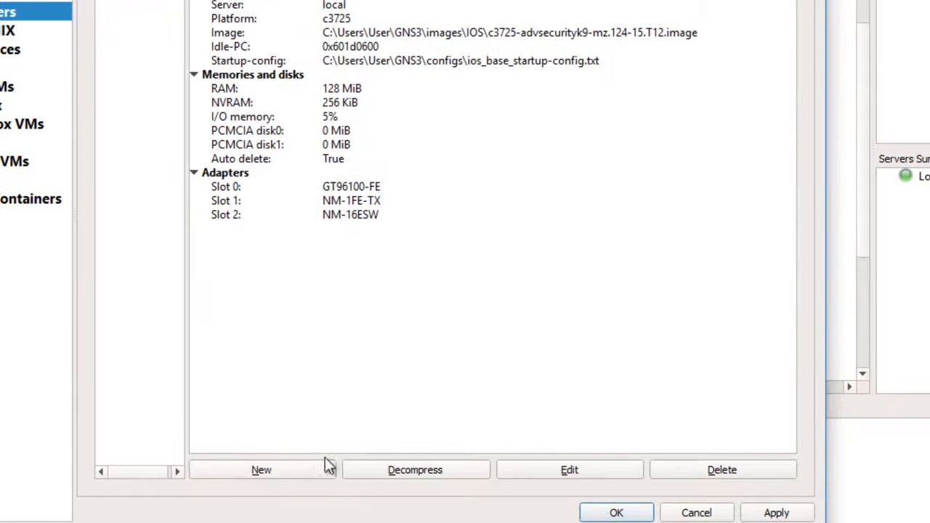
# Begin a second router template, list all file types in the image folder, then cancel it.
pyautogui.click(262, 469)
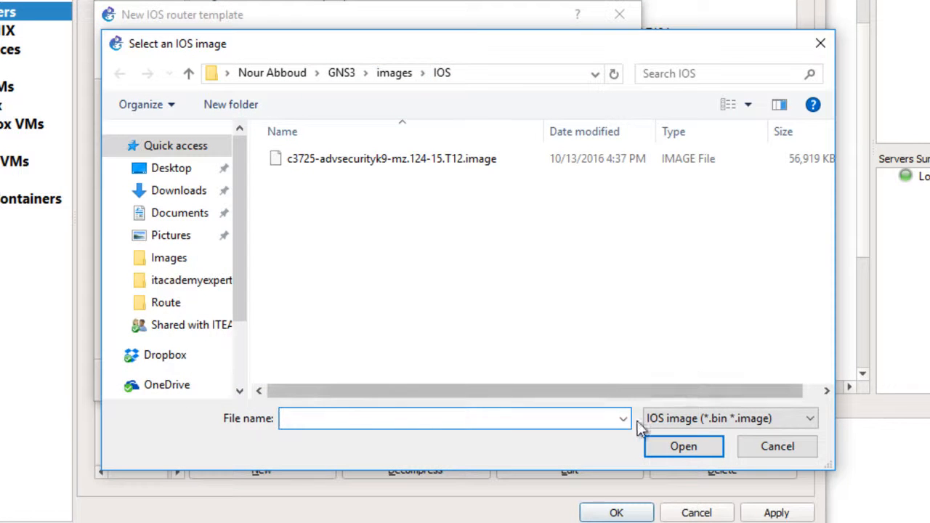
pyautogui.click(730, 419)
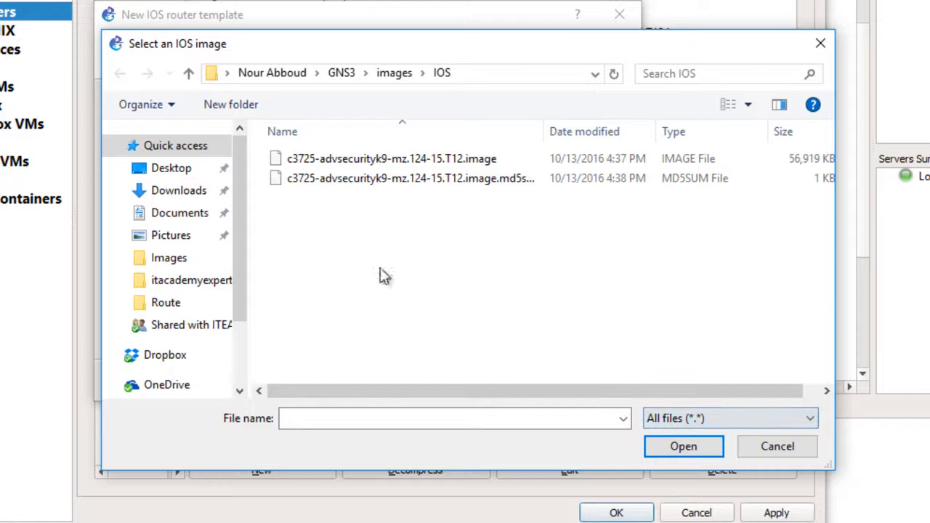
pyautogui.click(391, 158)
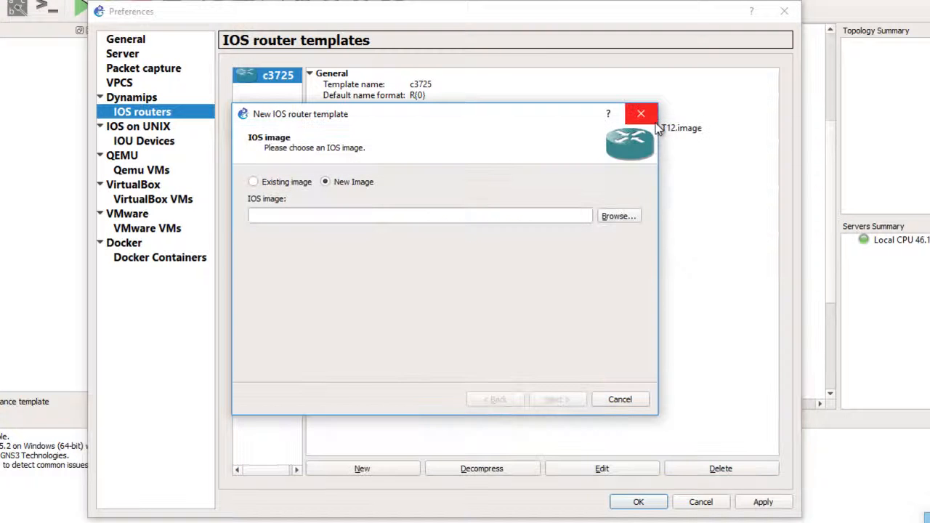
pyautogui.click(641, 114)
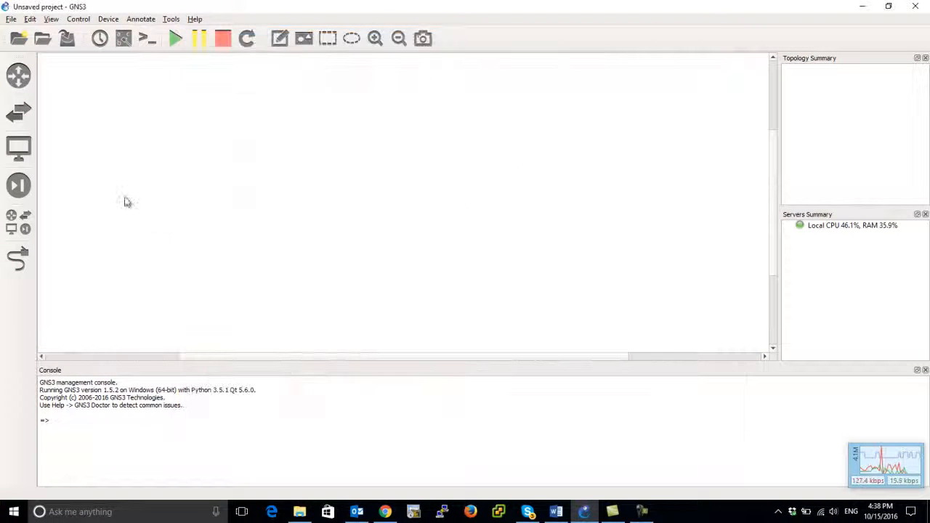
# Drop a c3725 router on the canvas as R1, start it and launch its console.
pyautogui.click(17, 76)
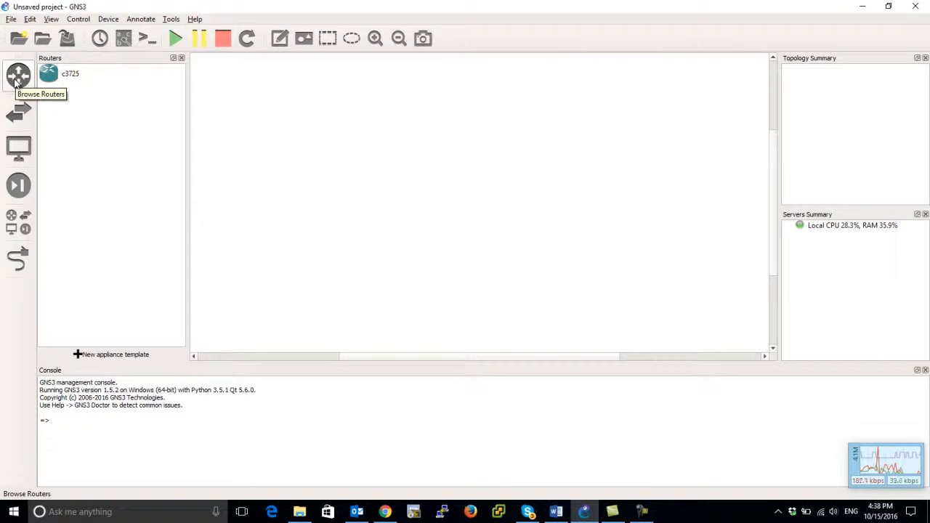
pyautogui.moveTo(48, 72); pyautogui.dragTo(393, 146)
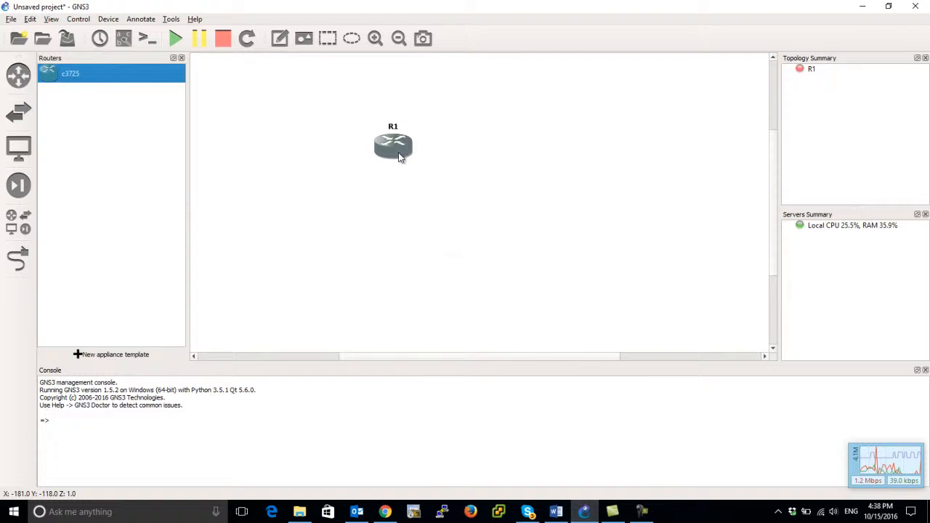
pyautogui.rightClick(392, 145)
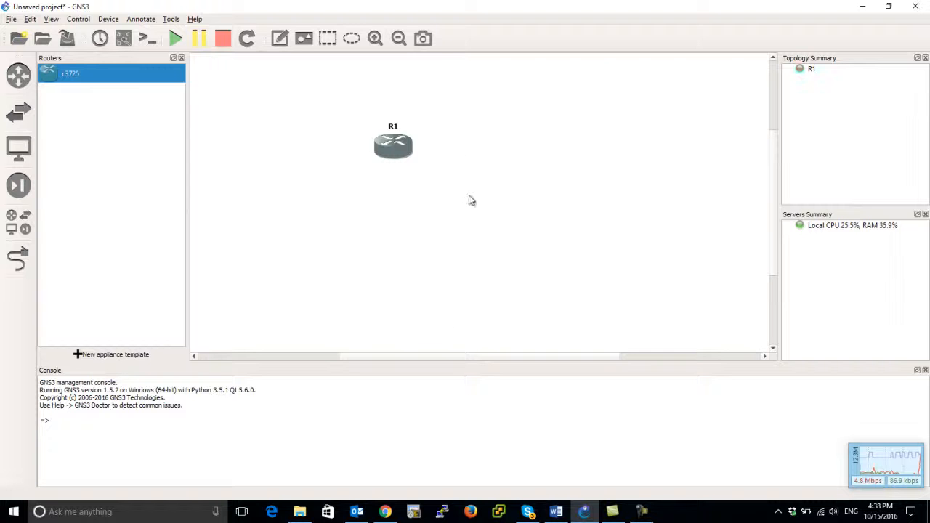
pyautogui.moveTo(389, 144)
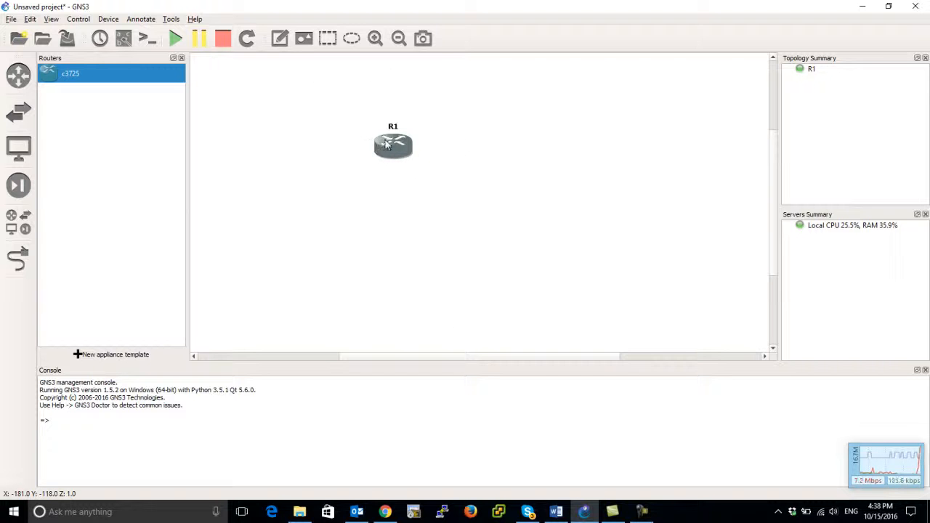
pyautogui.rightClick(393, 144)
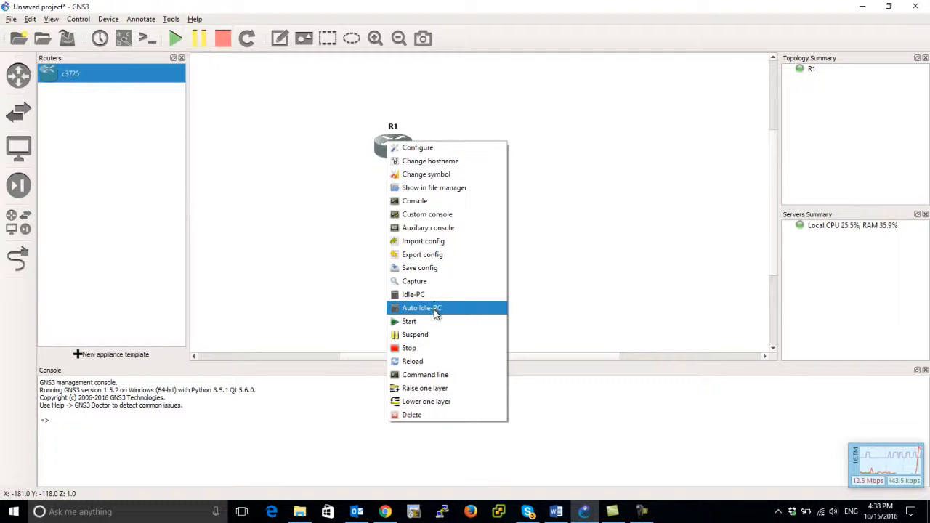
pyautogui.moveTo(427, 214)
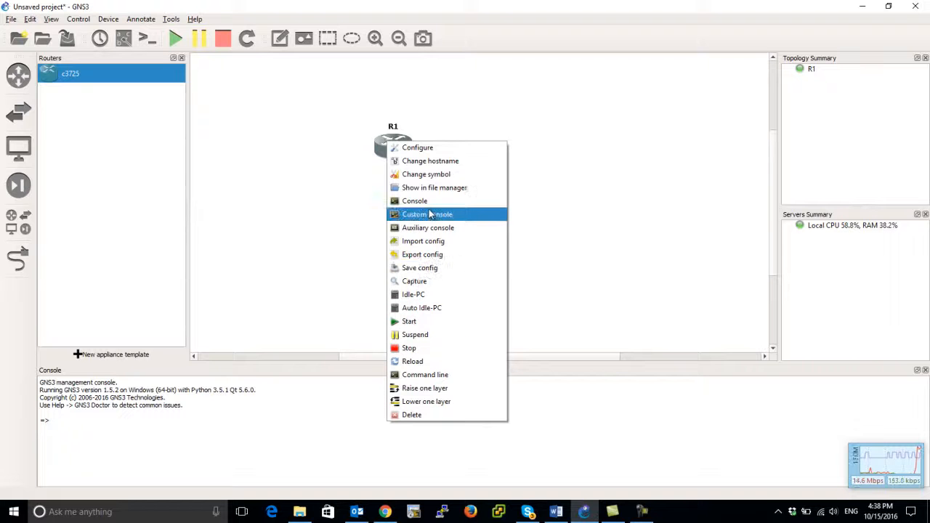
pyautogui.click(415, 201)
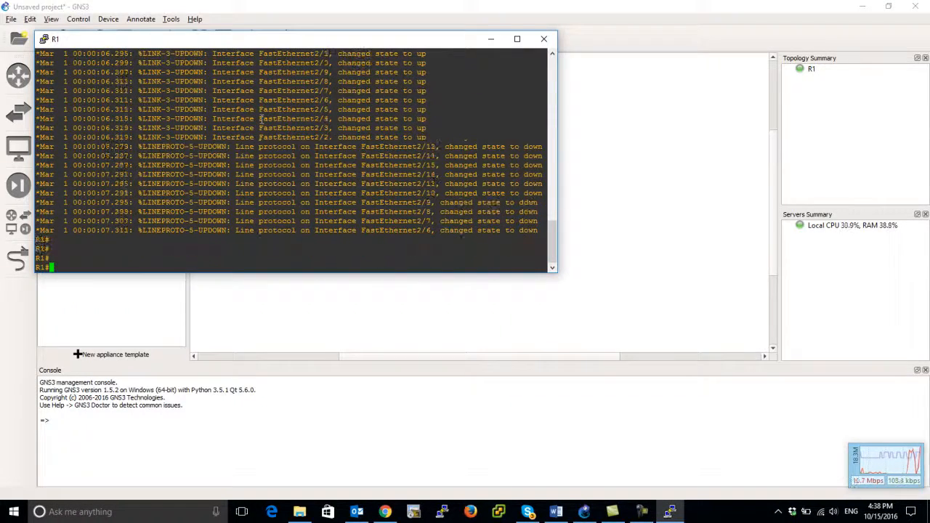
# In R1's console run show ip interface brief and show running-config, then begin 'do show' in config mode.
pyautogui.click(518, 37)
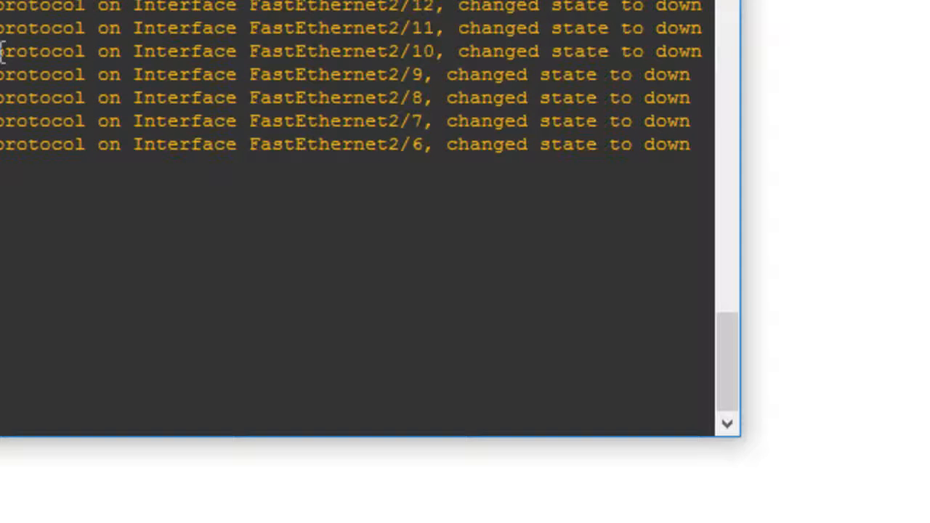
pyautogui.write('show i')
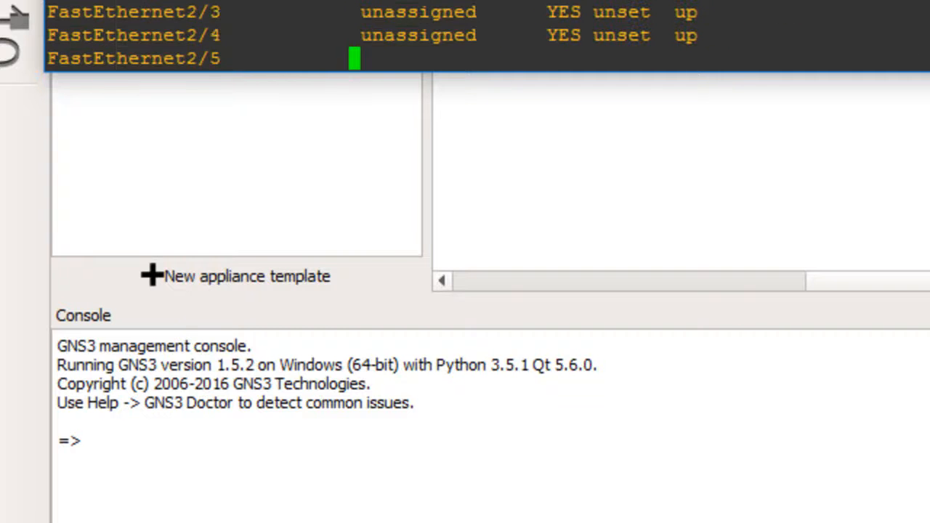
pyautogui.write('show eu')
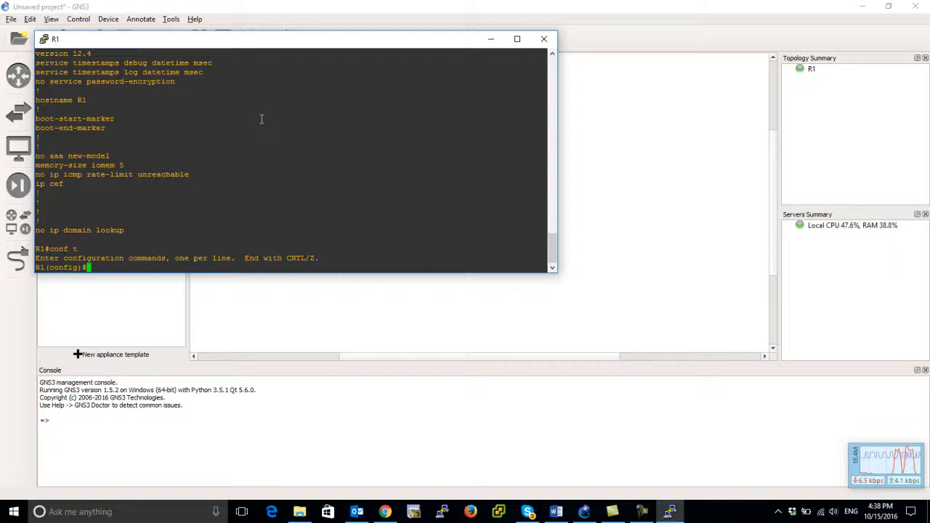
pyautogui.write('do show')
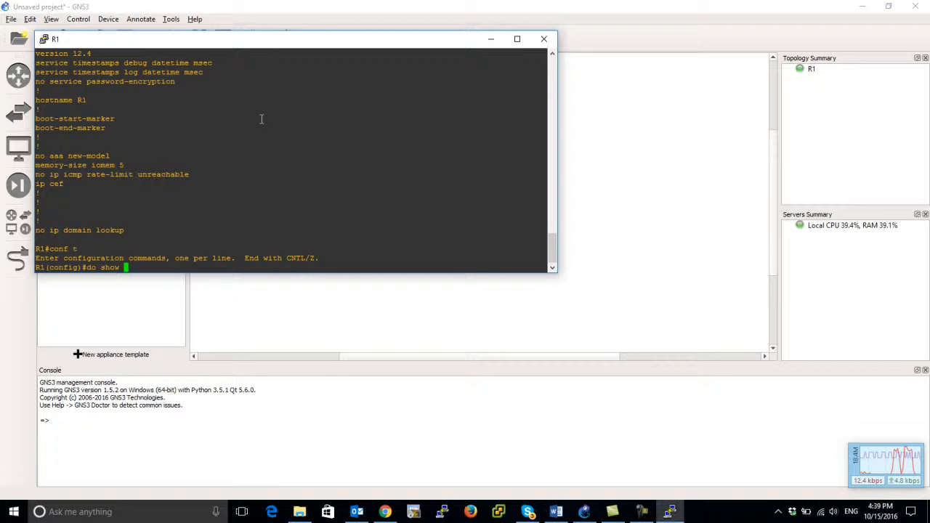